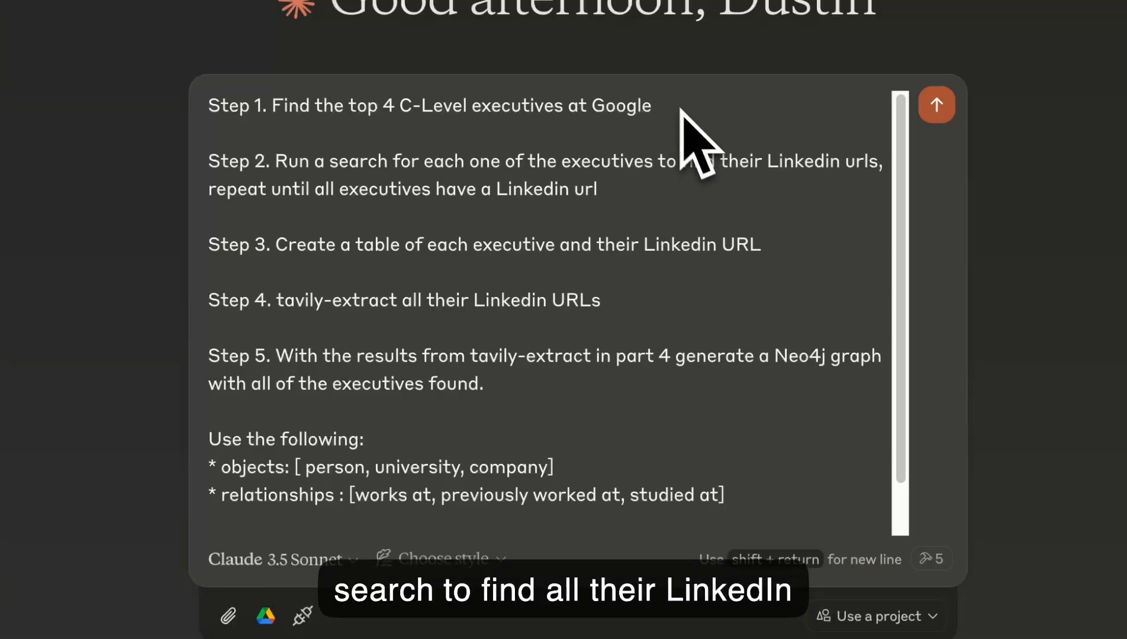
{"action": "mouse_move", "coordinate": [783, 294]}
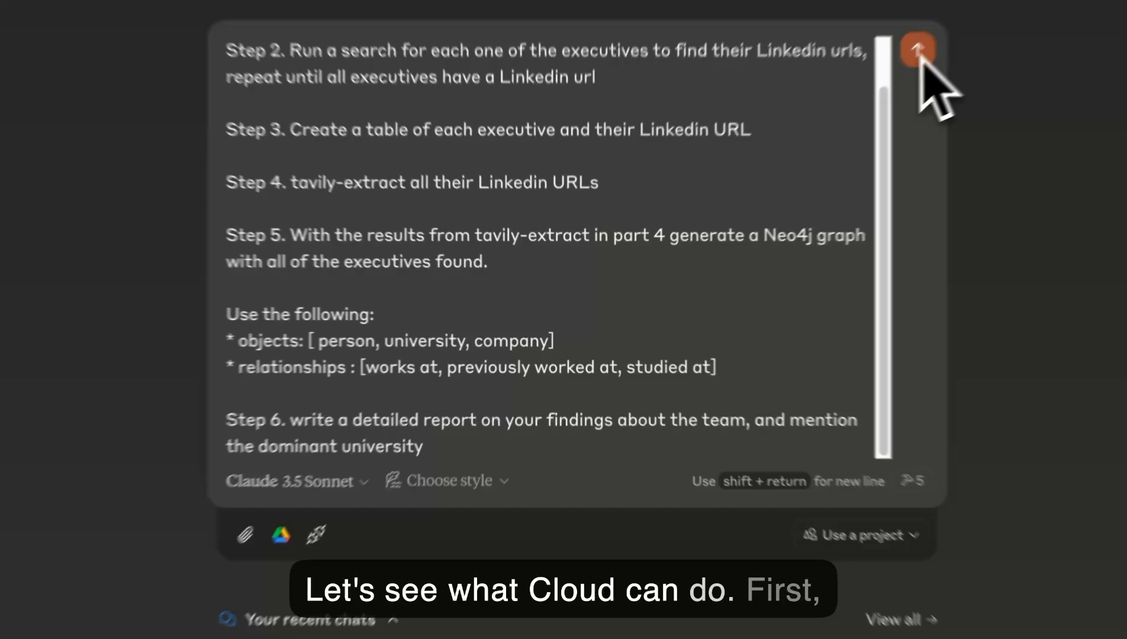
Step: Send the executive research prompt and approve the tavily-search and tavily-extract tool runs
{"action": "left_click", "coordinate": [917, 49]}
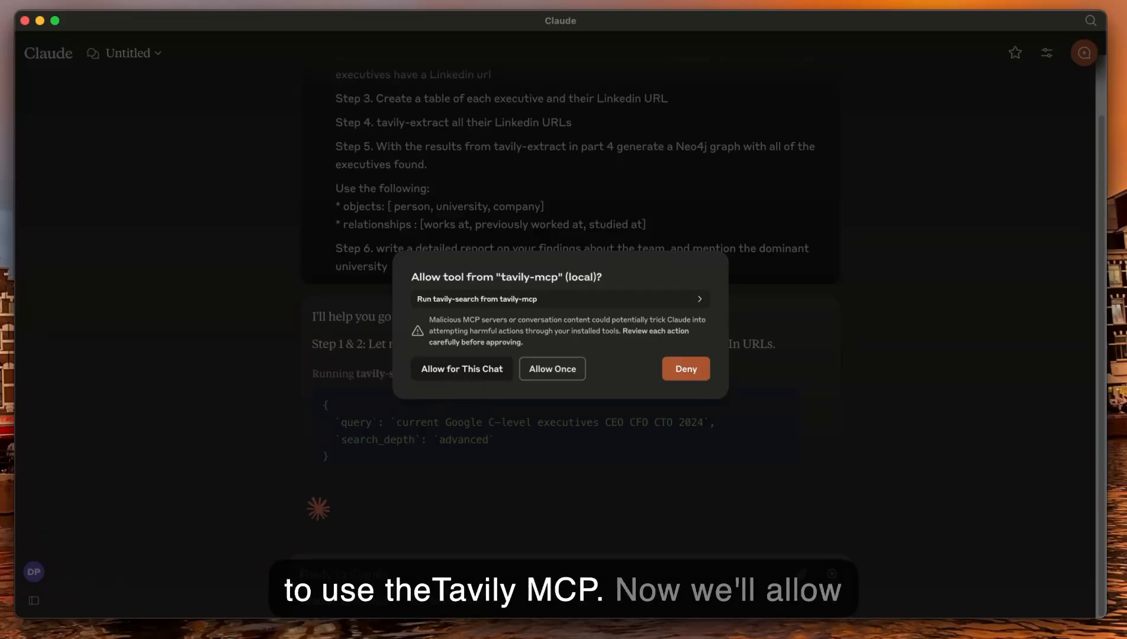
{"action": "left_click", "coordinate": [550, 368]}
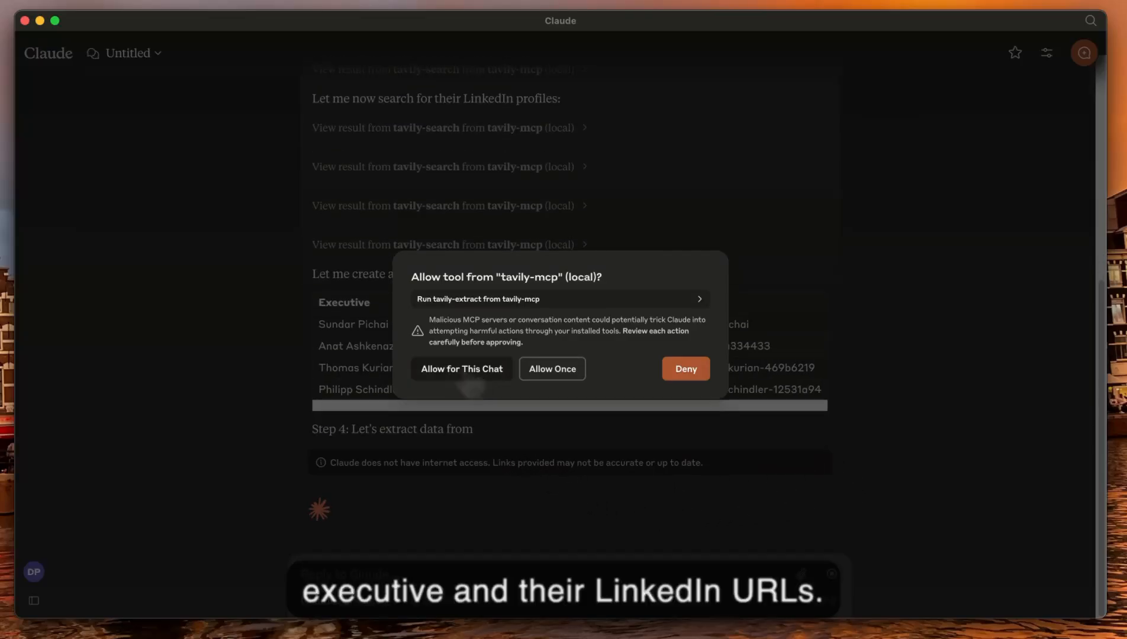
{"action": "left_click", "coordinate": [551, 368]}
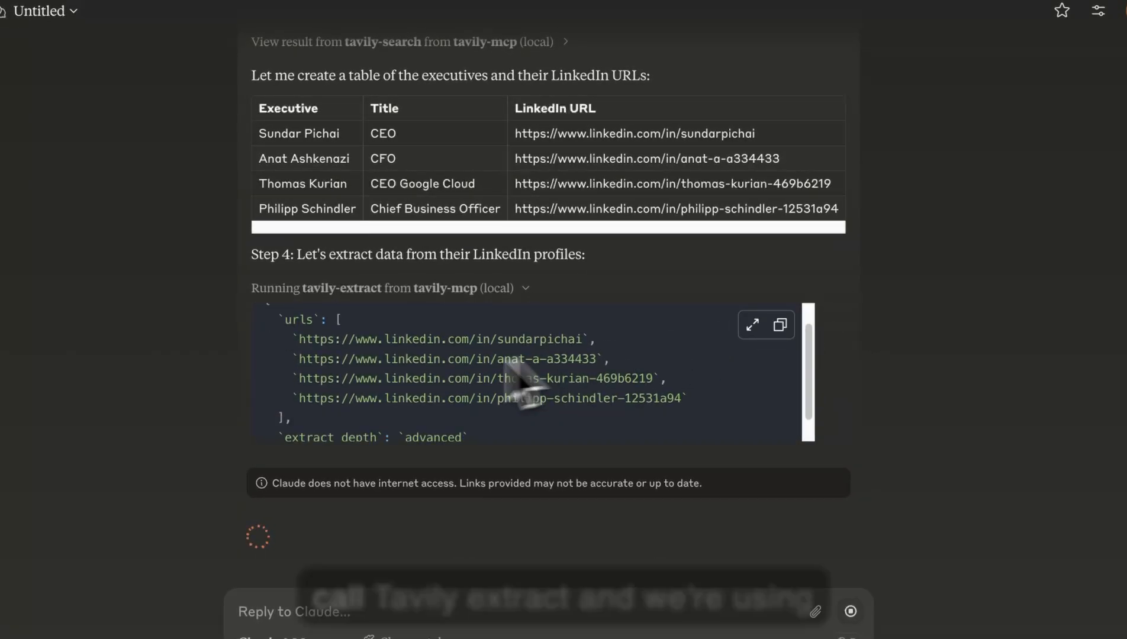
Step: Follow the conversation as LinkedIn extraction finishes and write-neo4j-cypher builds the graph
{"action": "scroll", "scroll_direction": "down", "scroll_amount": 3}
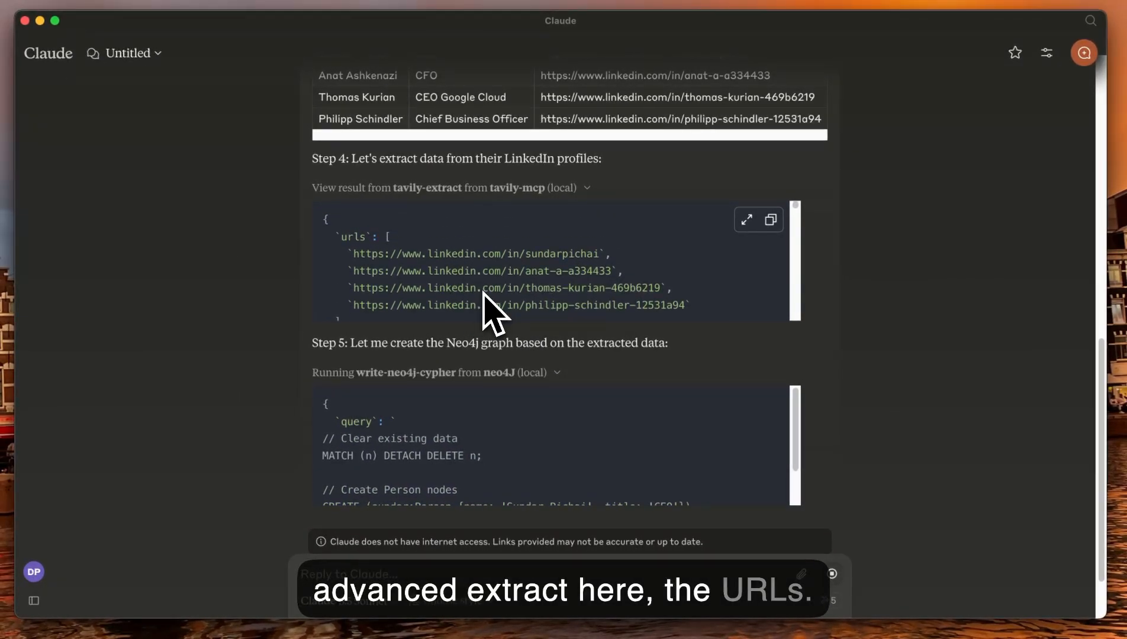
{"action": "scroll", "scroll_direction": "down", "scroll_amount": 3}
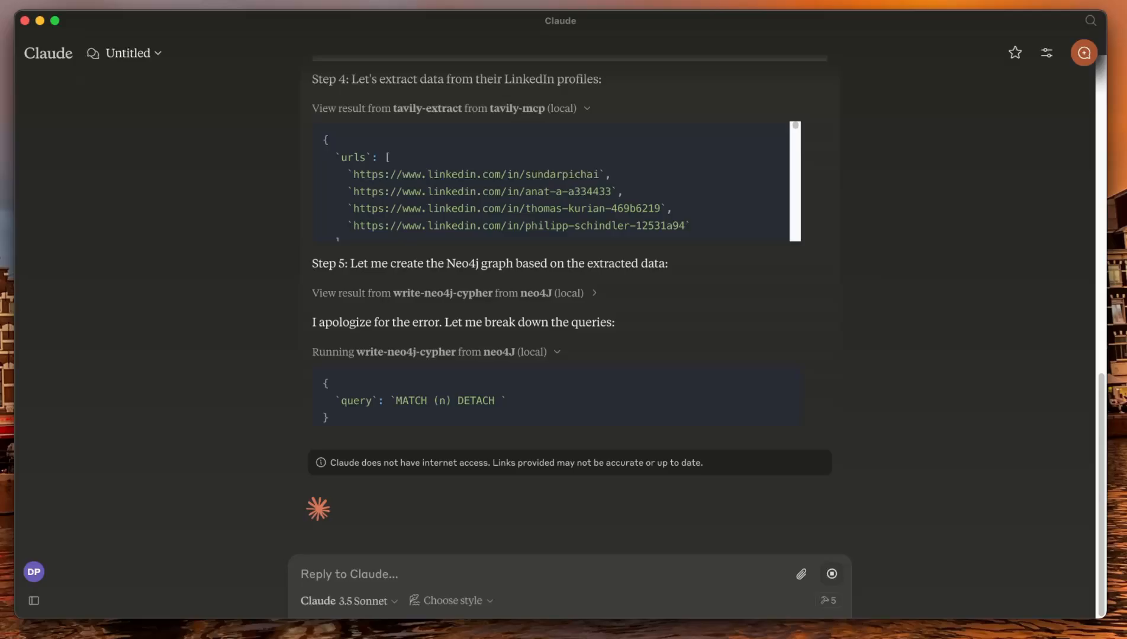
{"action": "scroll", "scroll_direction": "down", "scroll_amount": 3}
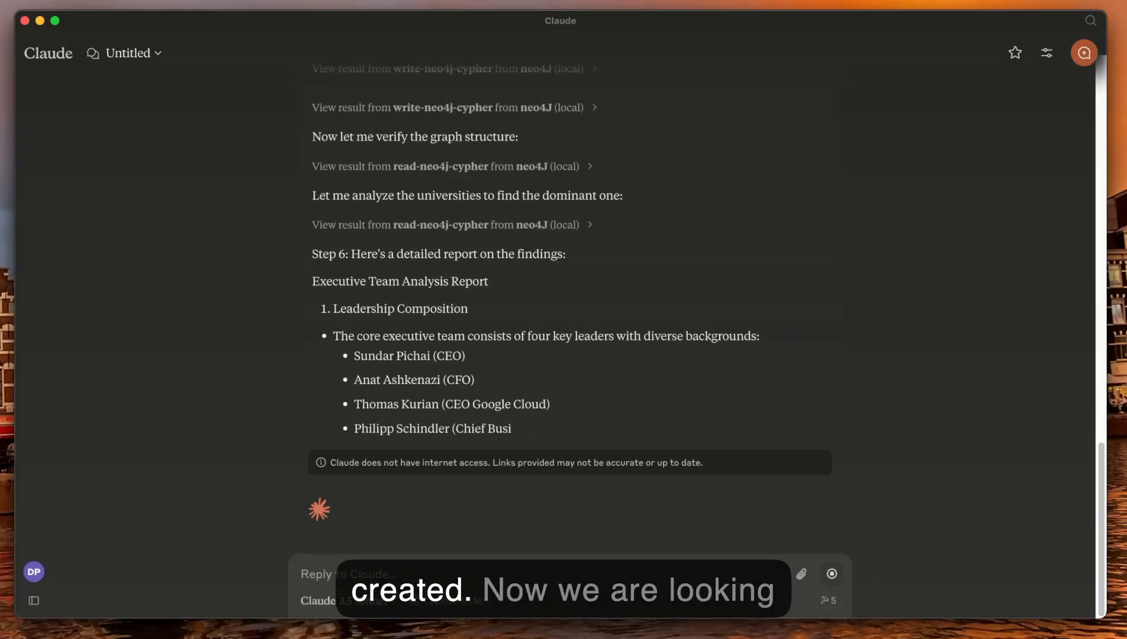
Step: Scroll through the read-neo4j-cypher checks and the Step 6 executive team report
{"action": "scroll", "scroll_direction": "down", "scroll_amount": 3}
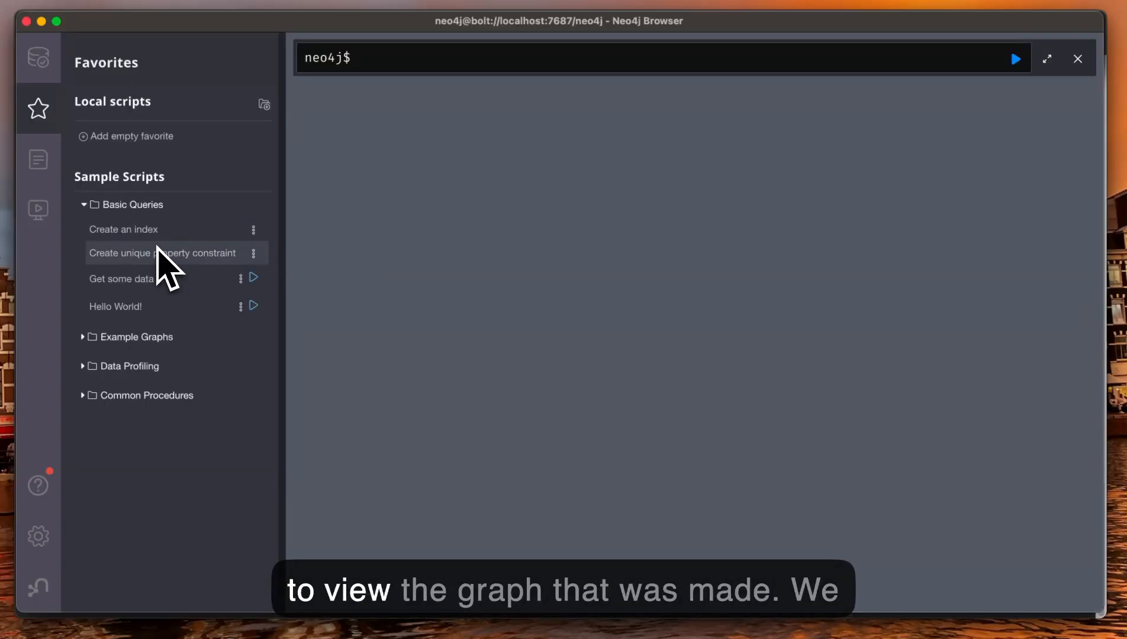
Step: Run the 'Get some data' favorite query to display 16 nodes and 16 relationships
{"action": "left_click", "coordinate": [135, 336]}
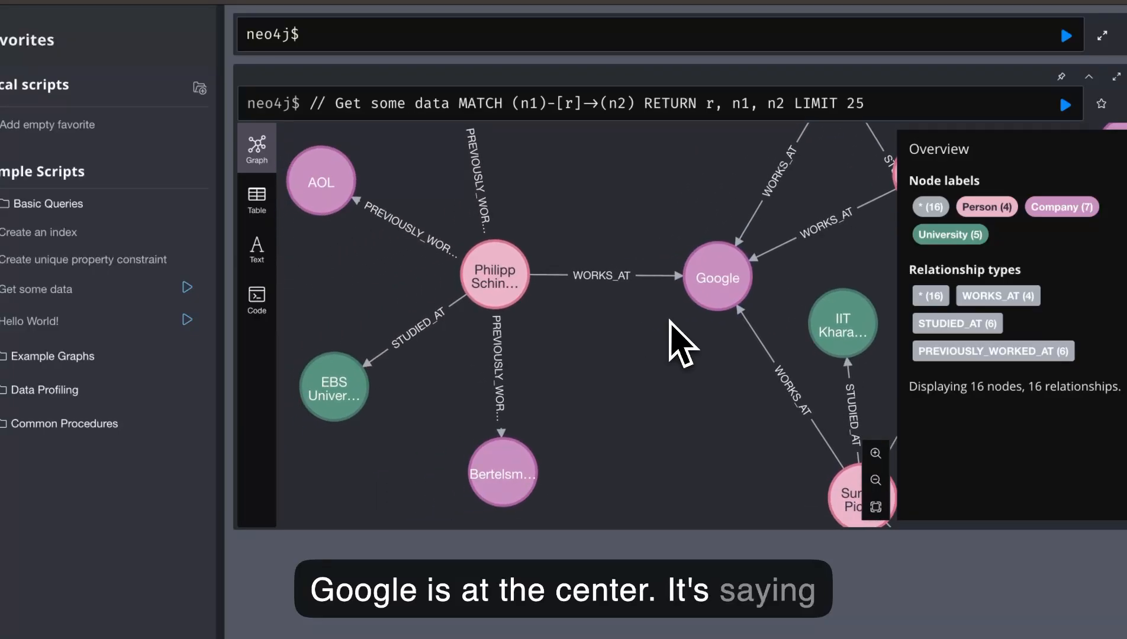
{"action": "mouse_move", "coordinate": [629, 251]}
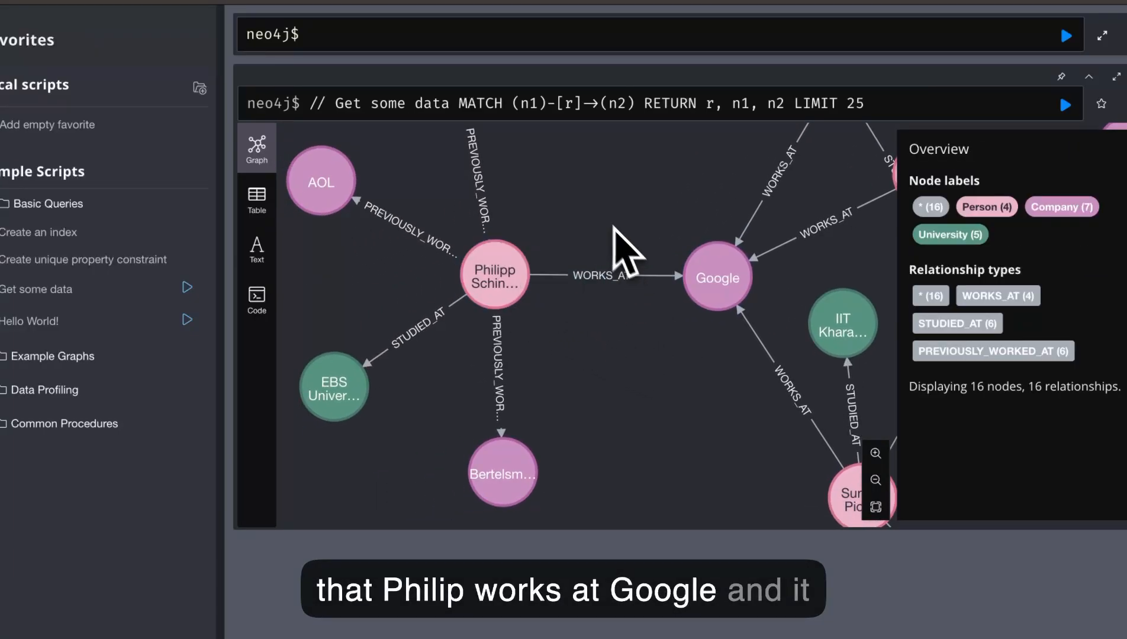